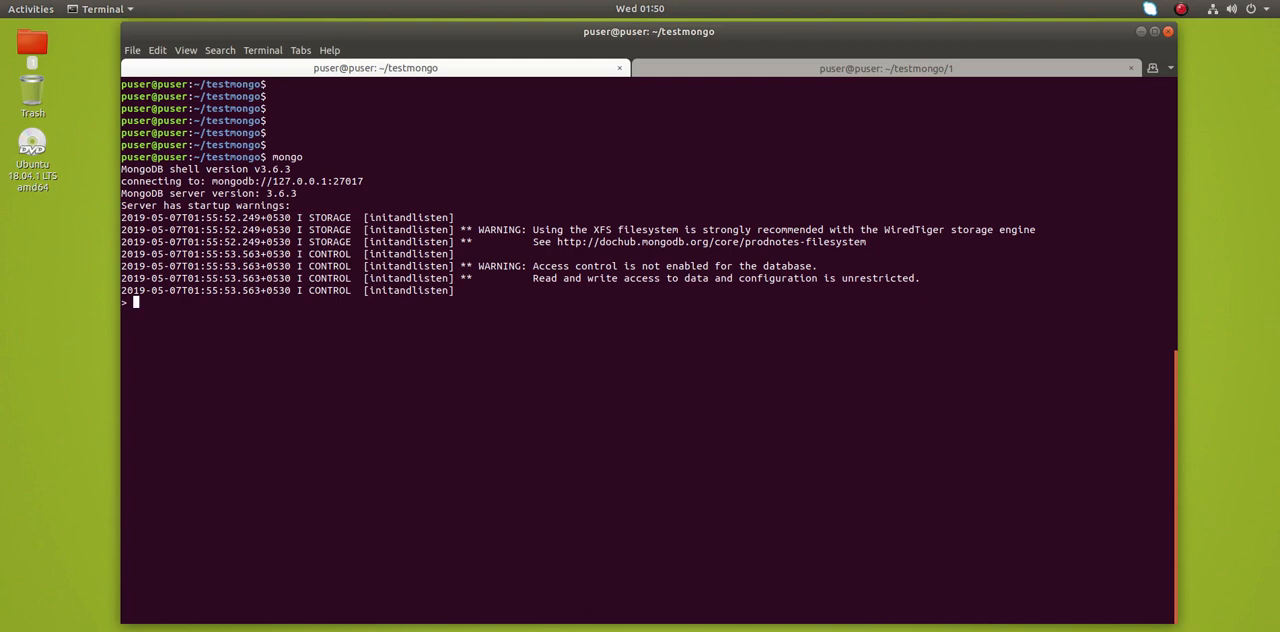
- Switch the shell to the mediadb database with 'use mediadb'
type("use")
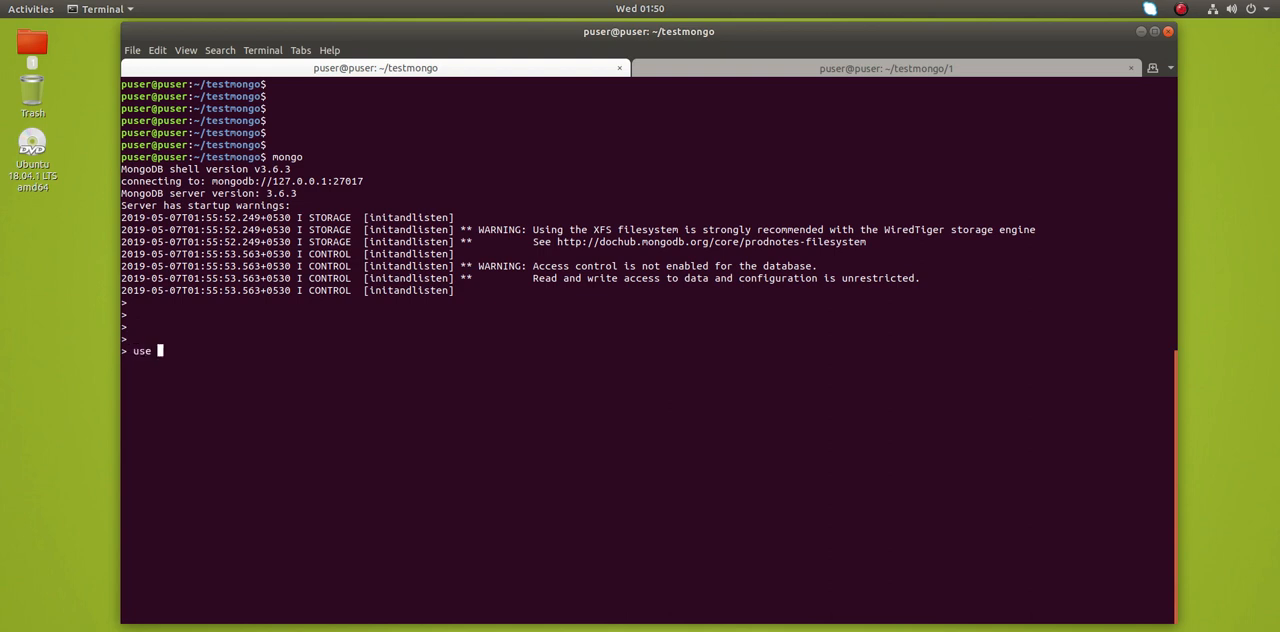
type("medi")
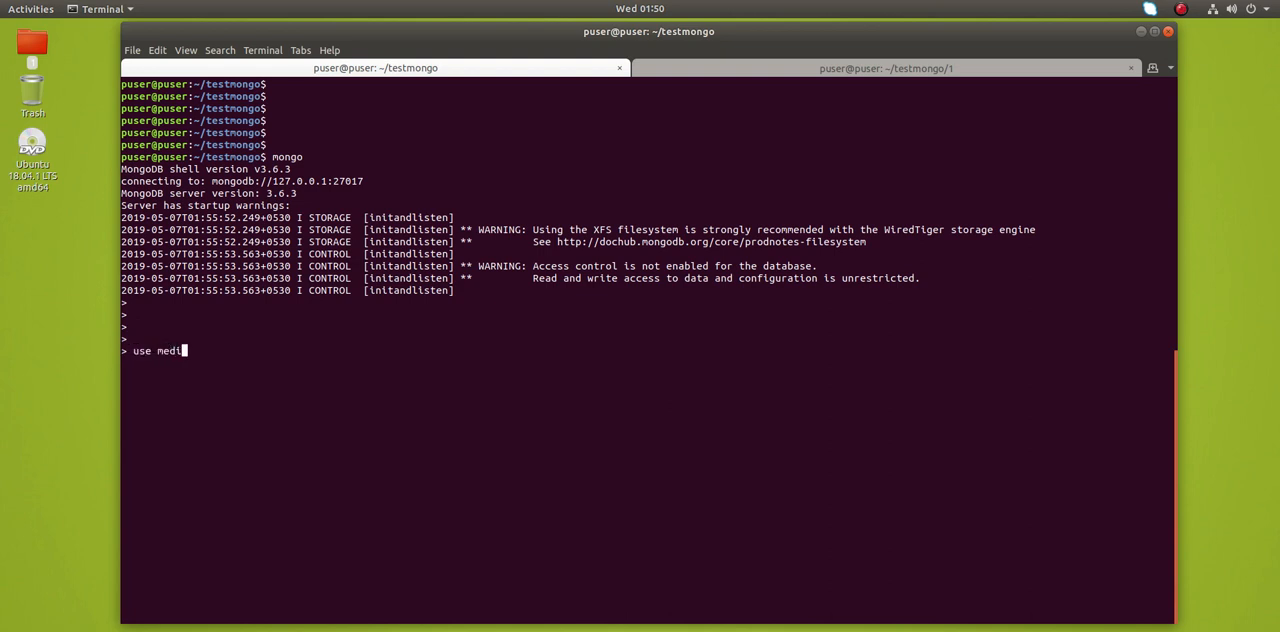
type("adb")
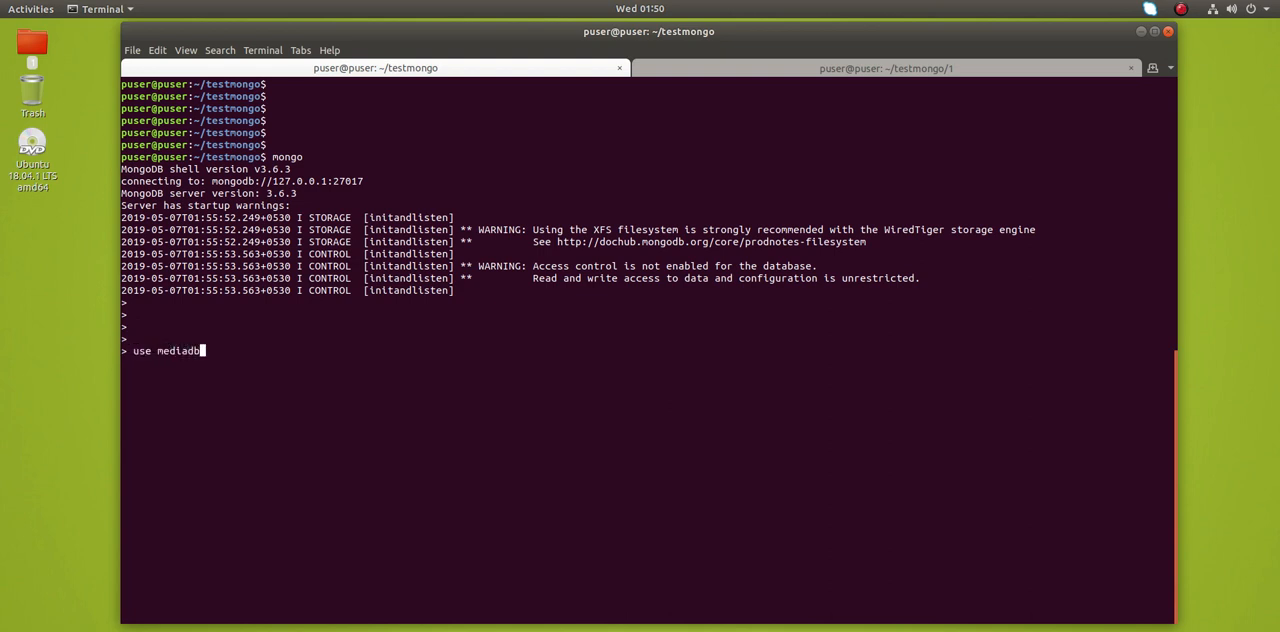
key("Return")
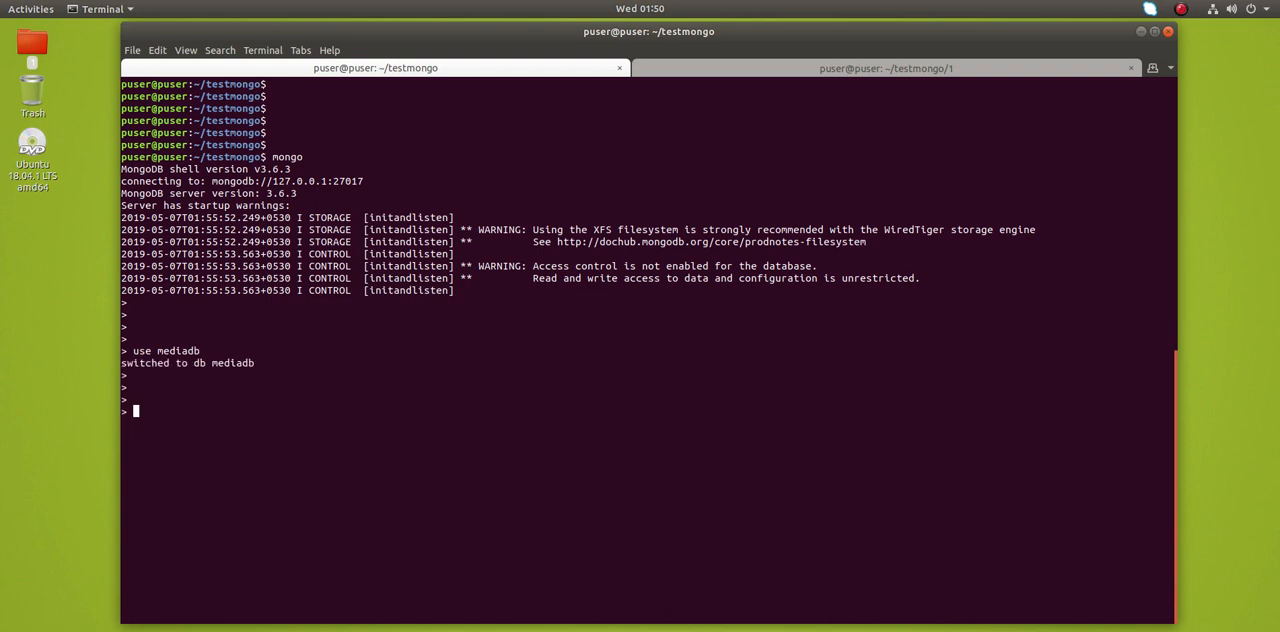
- Run db.media.find() to list the zip-code documents in the media collection
type("sd.m")
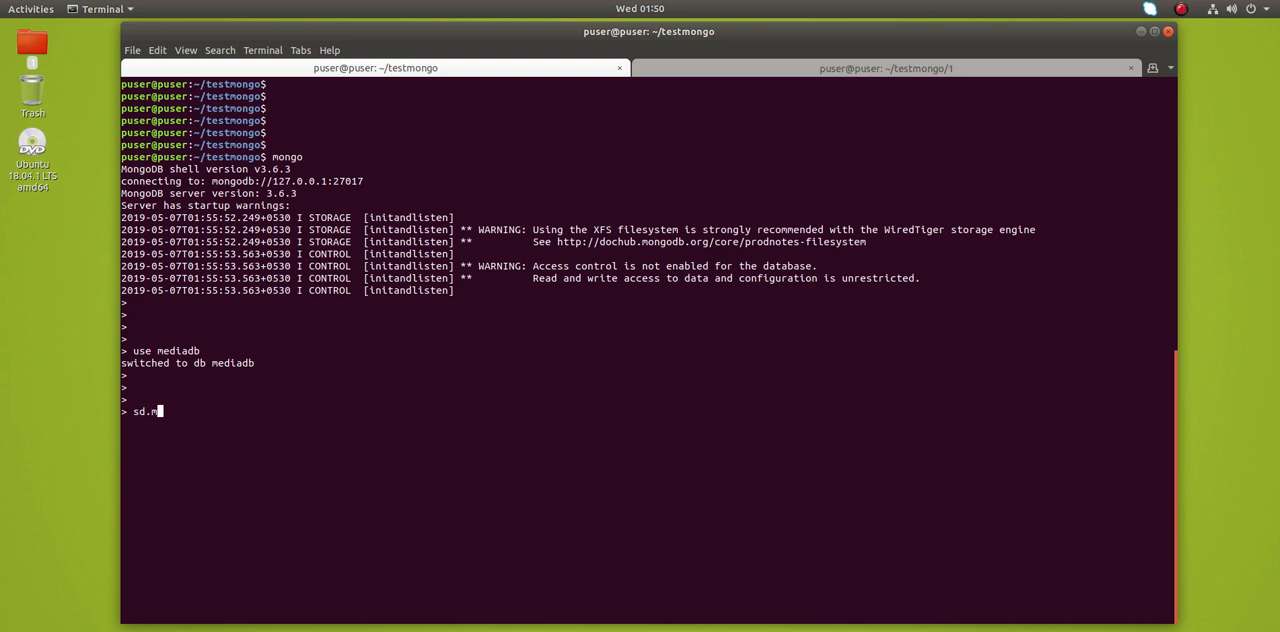
type("edia.fin")
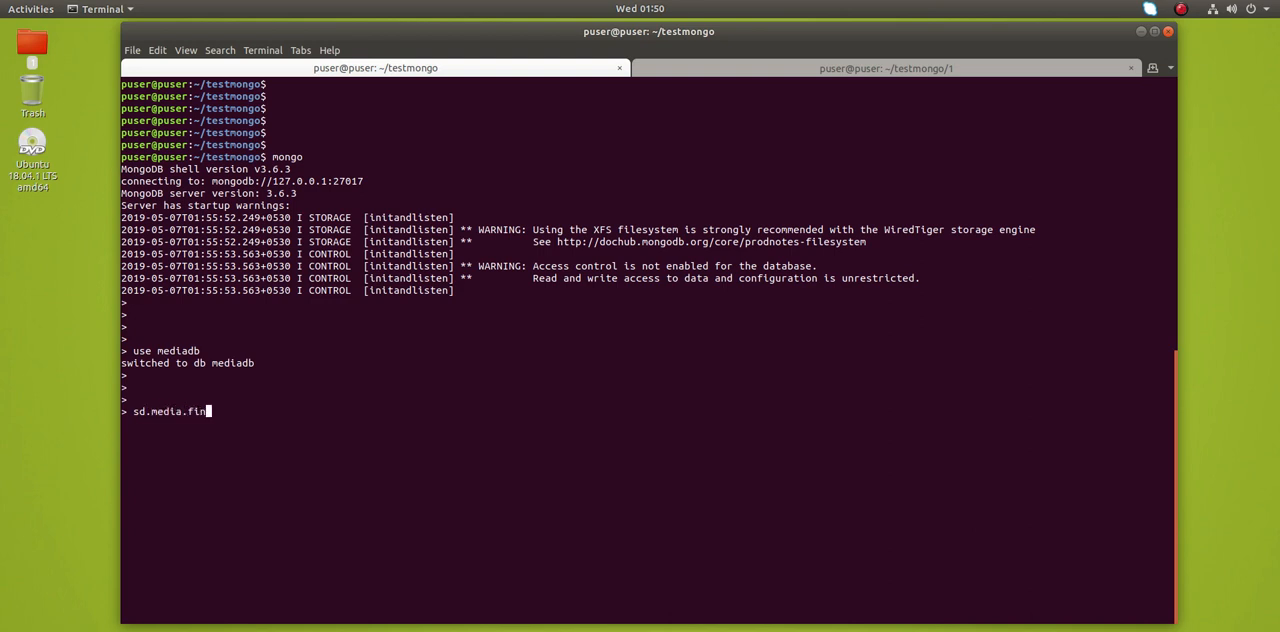
type("()")
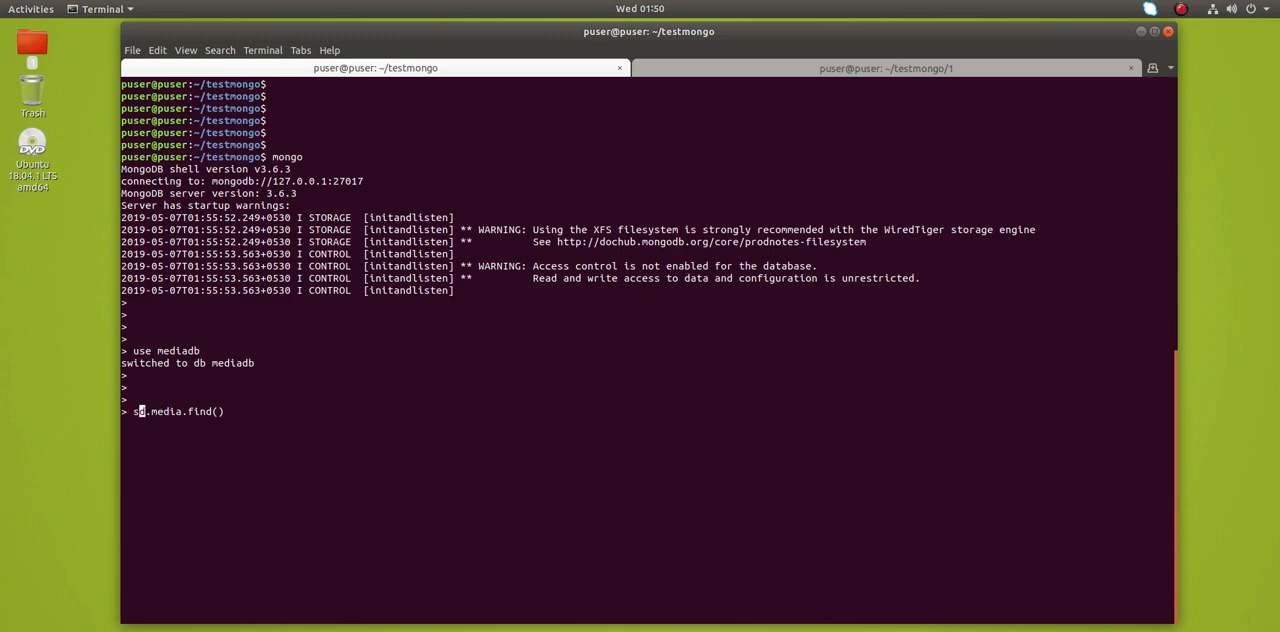
type("db")
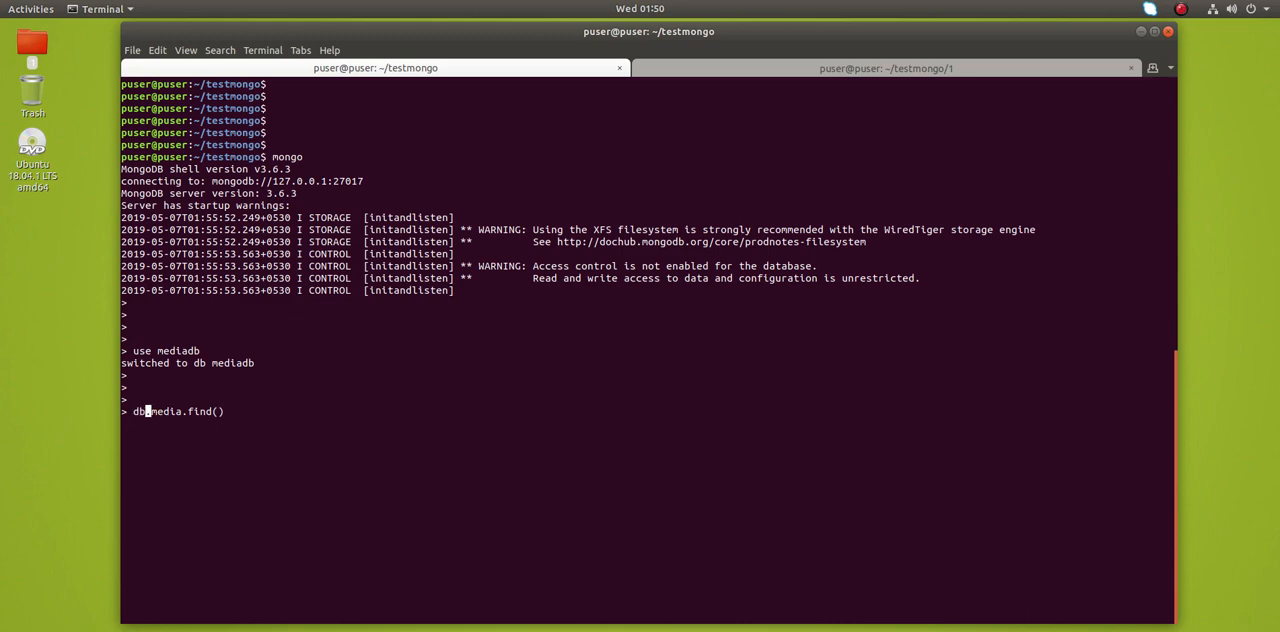
key("Return")
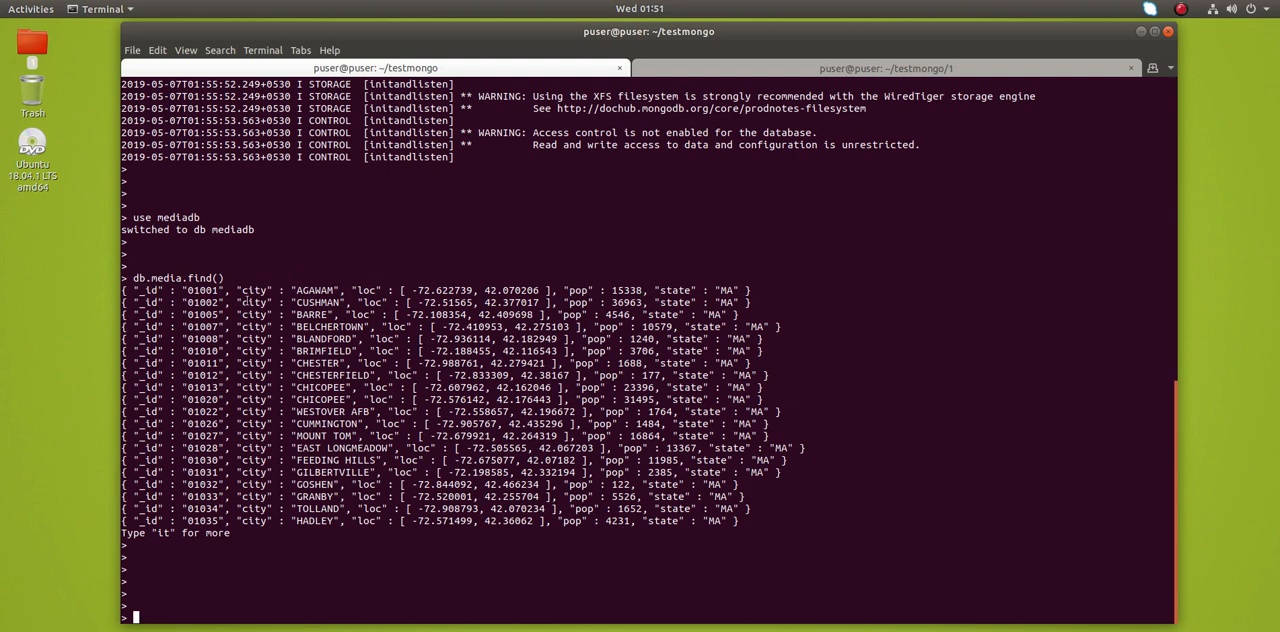
- Inspect the query output to identify the city field for the id,city header
double_click(252, 290)
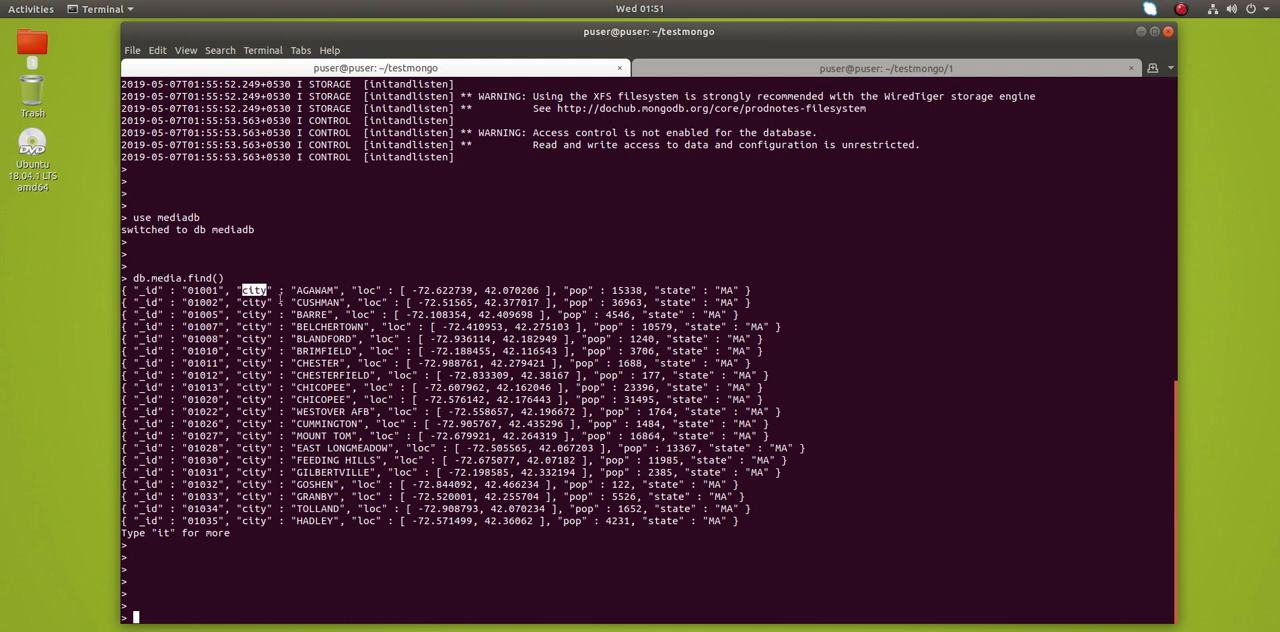
scroll("up", 3)
type("cursor = db.media.find();")
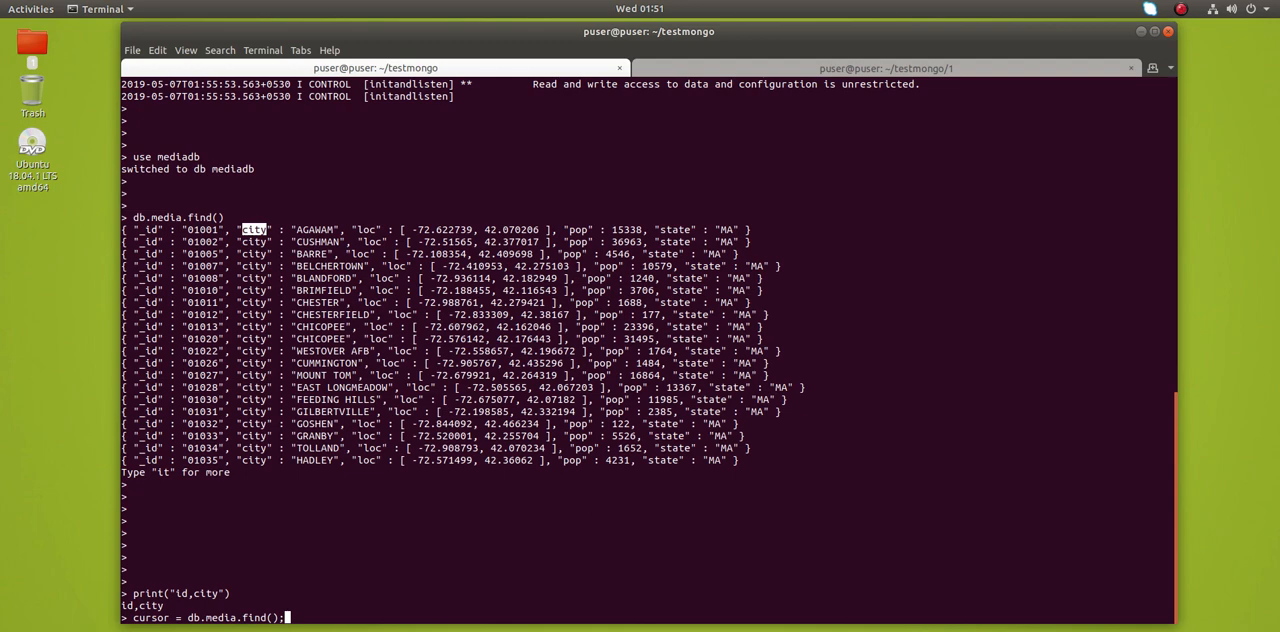
- Assign cursor = db.media.find() and run a while loop printing each _id,city row
key("Return")
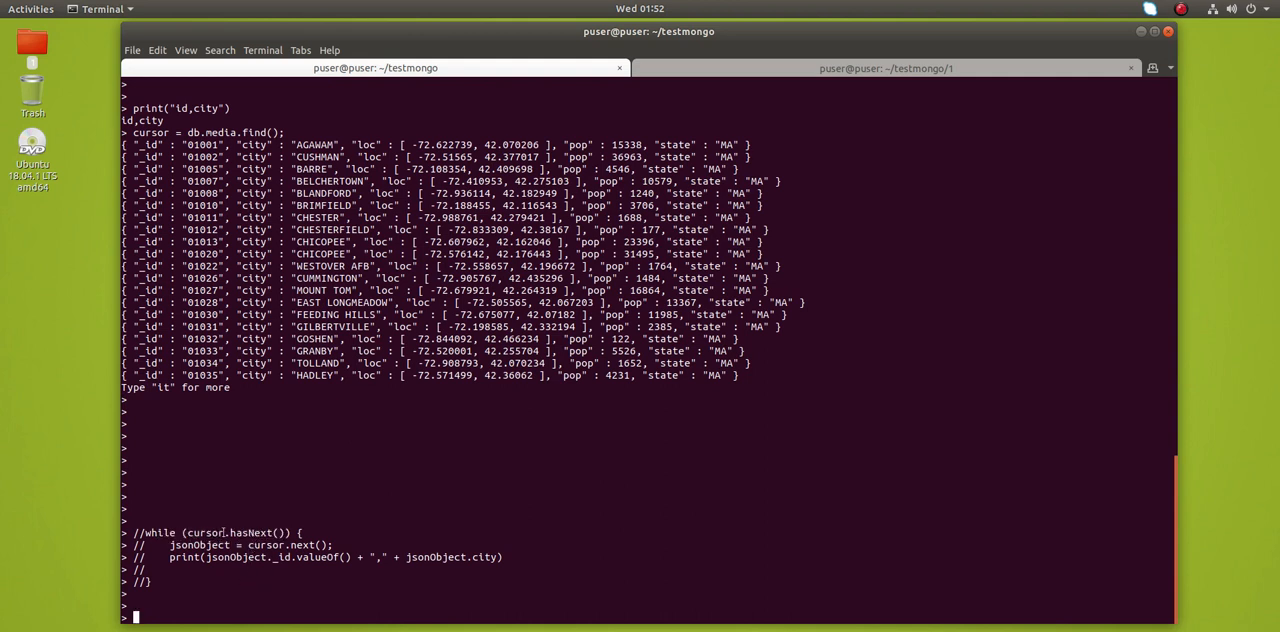
double_click(240, 532)
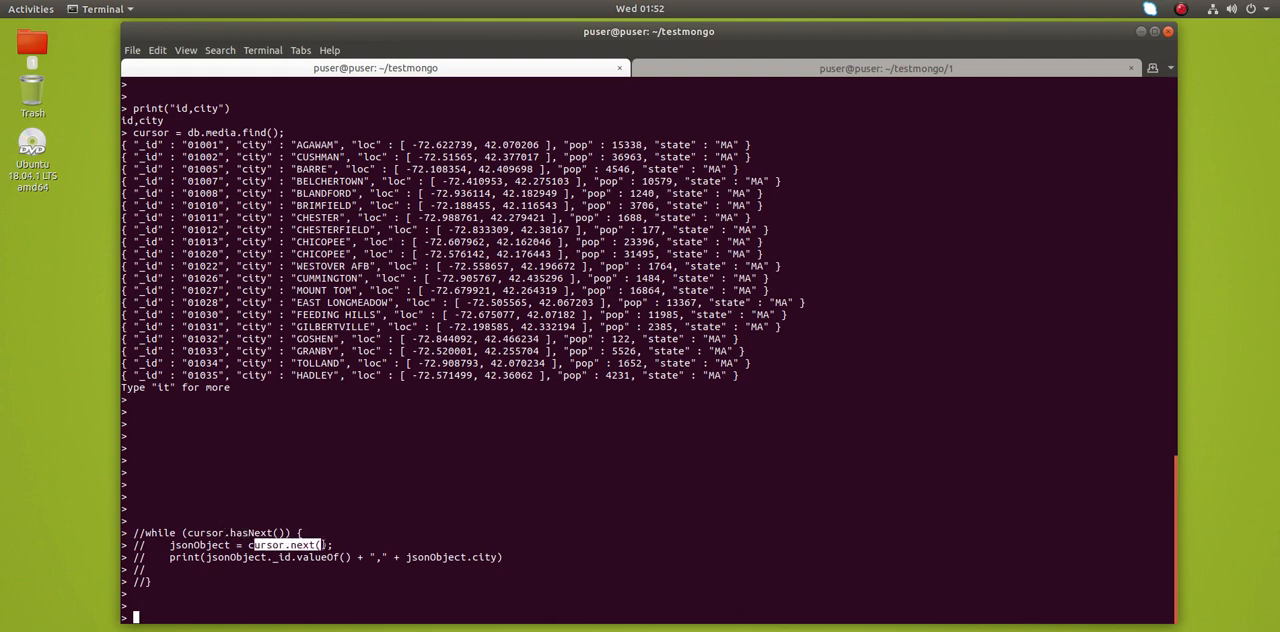
double_click(200, 544)
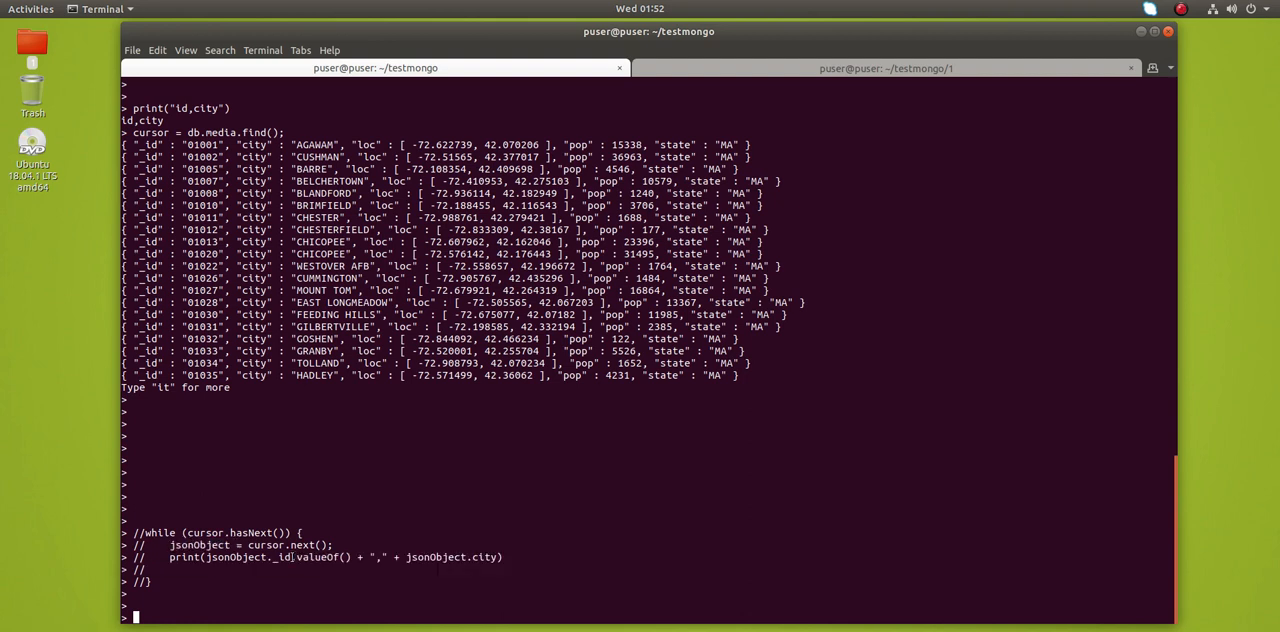
double_click(280, 556)
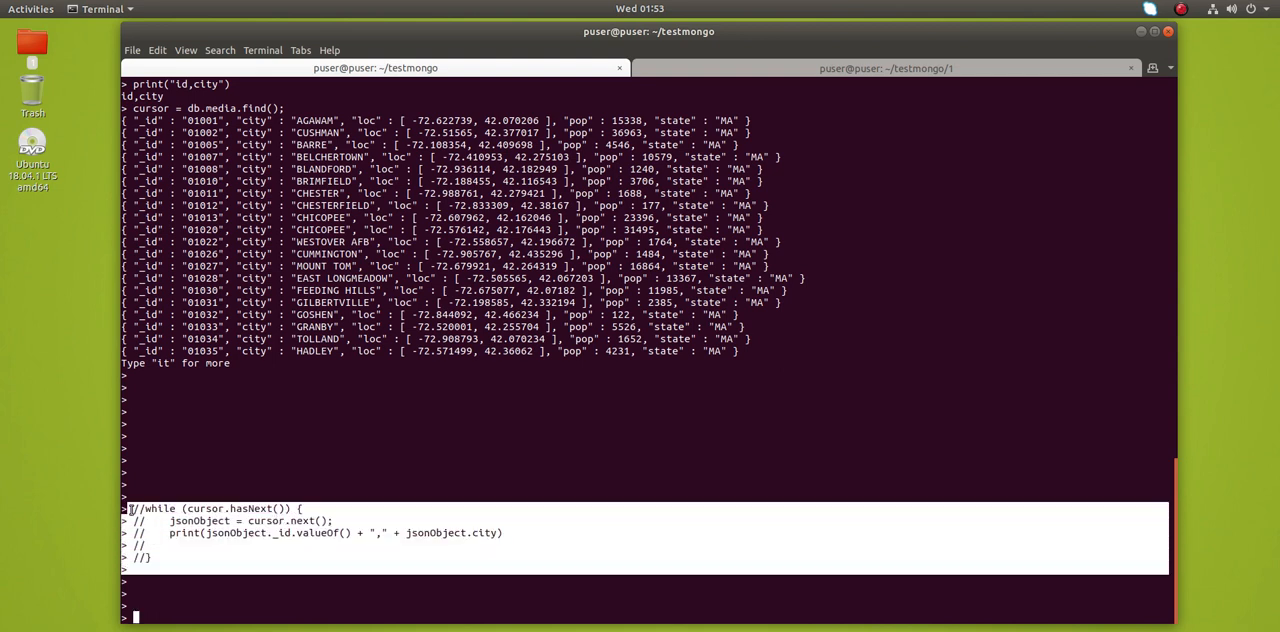
mouse_move(344, 482)
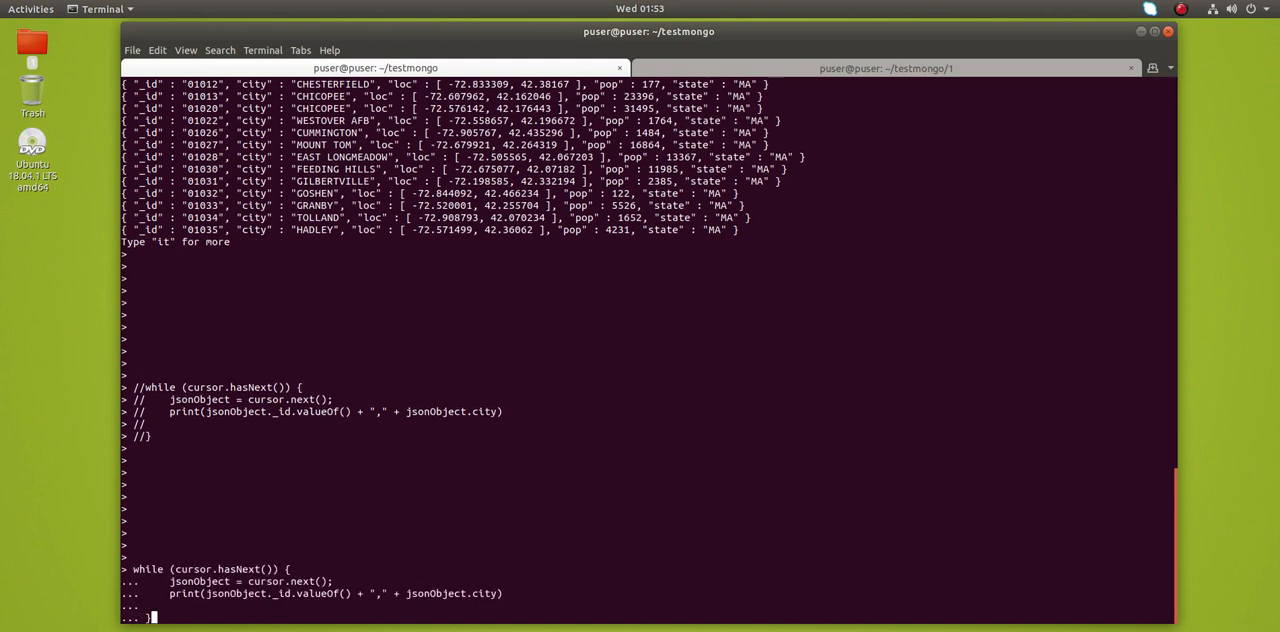
key("Return")
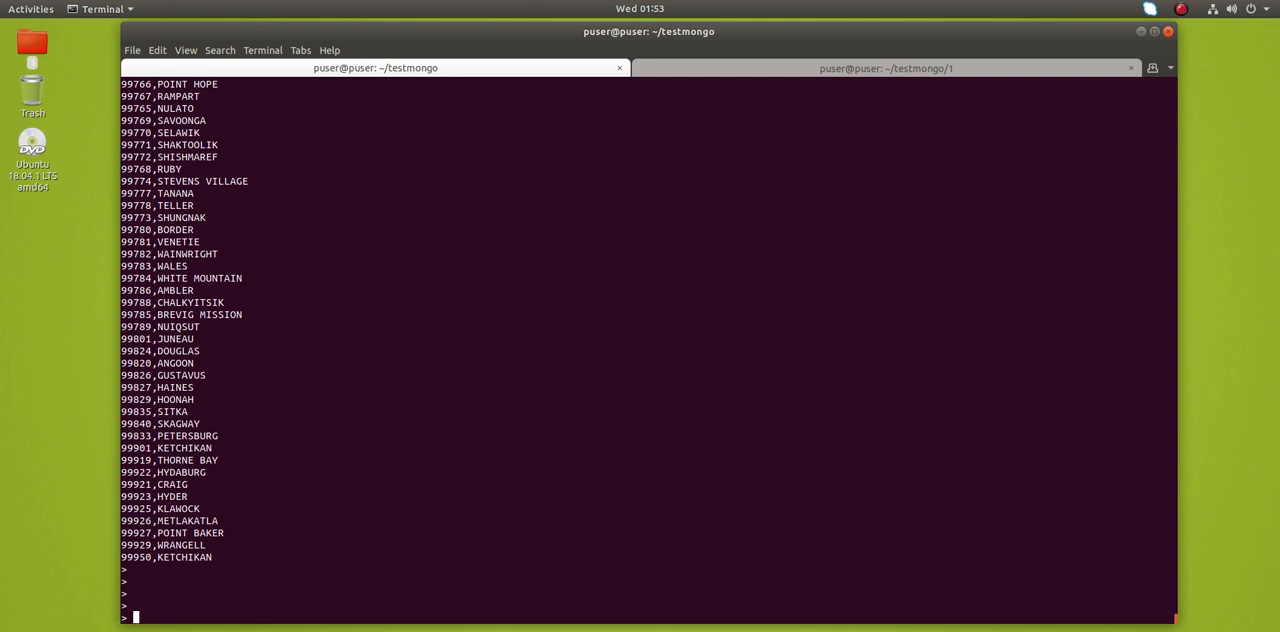
- Exit the mongo shell with quit() back to the bash prompt in testmongo
type("quit")
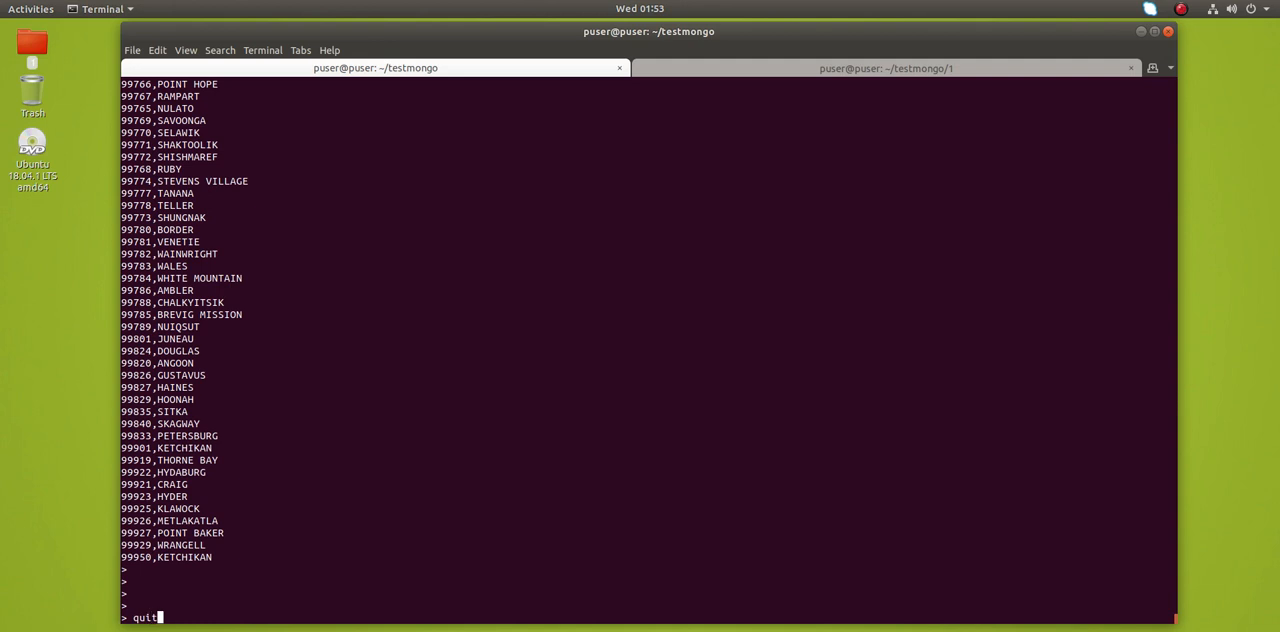
type("()")
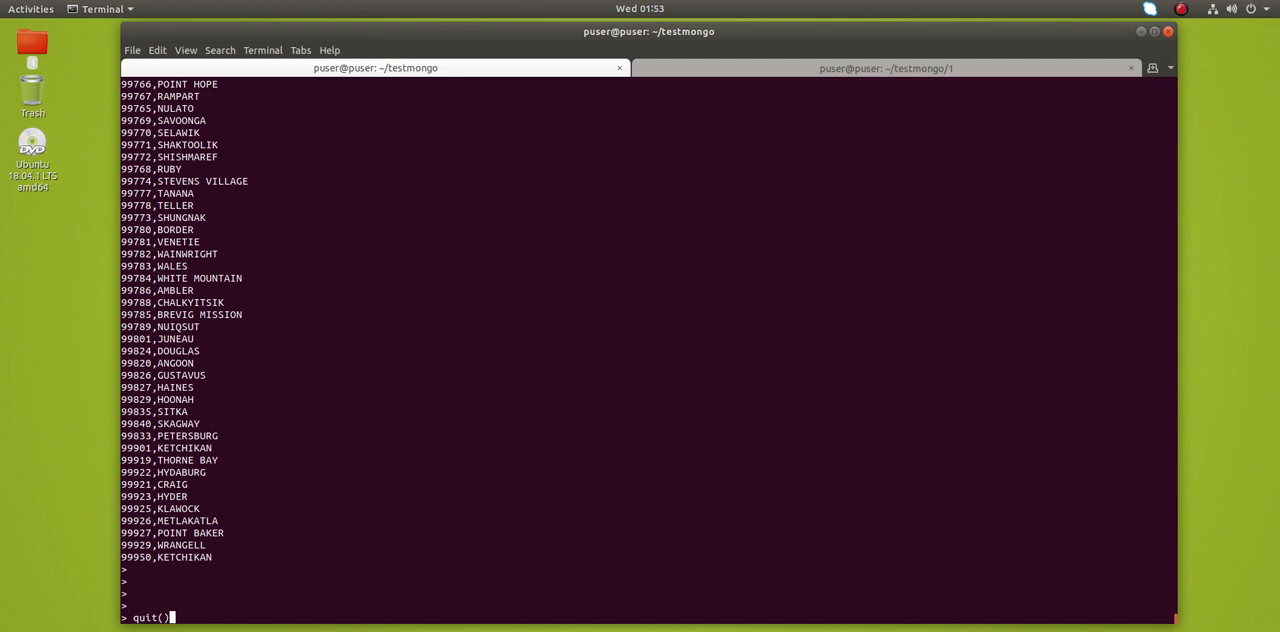
key("Return")
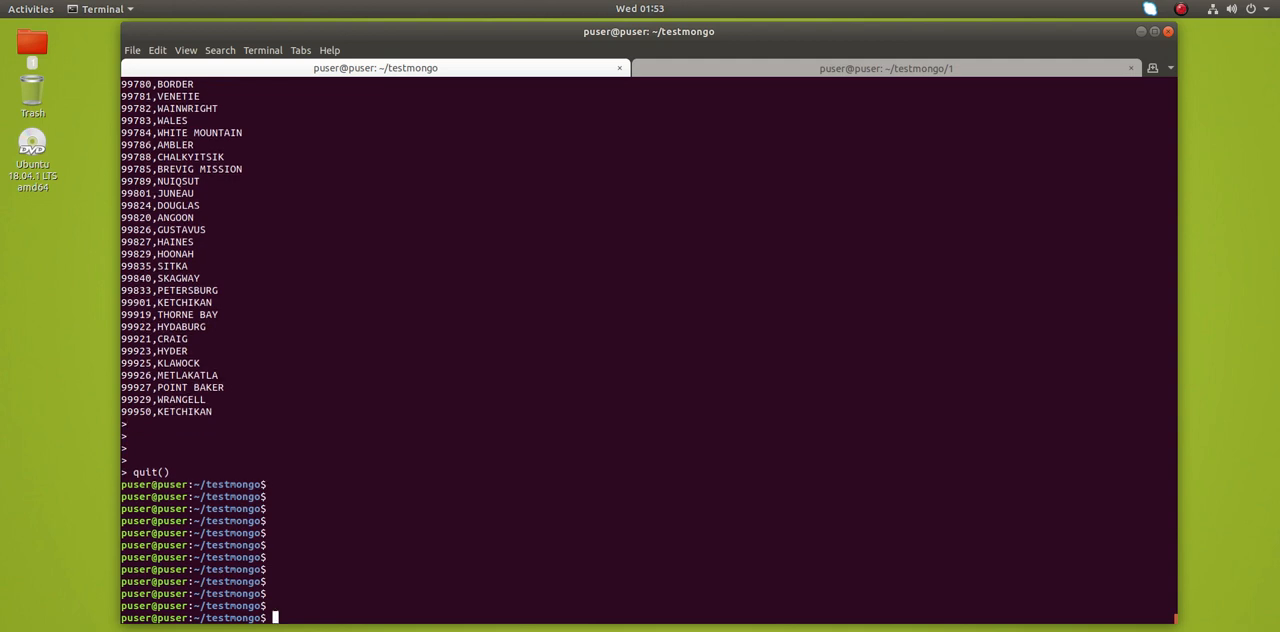
type("vim e")
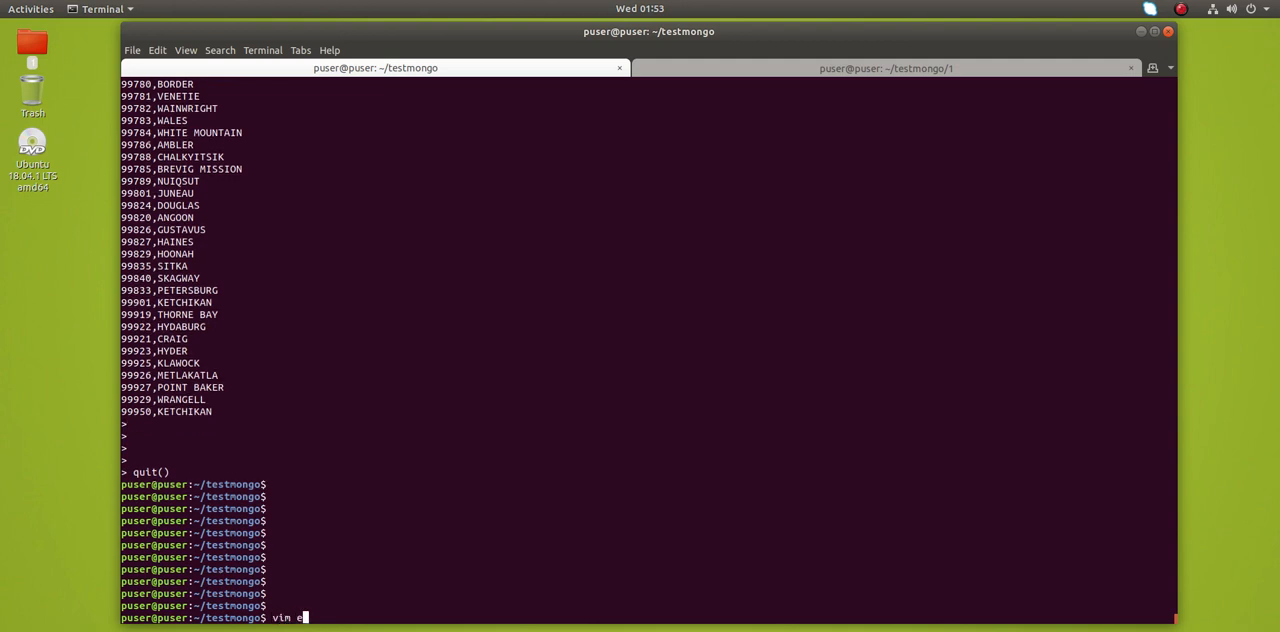
- Review export_to_cv.js in Vim, checking its header print and cursor loop, and quit unchanged
type("xport_to_cv.js")
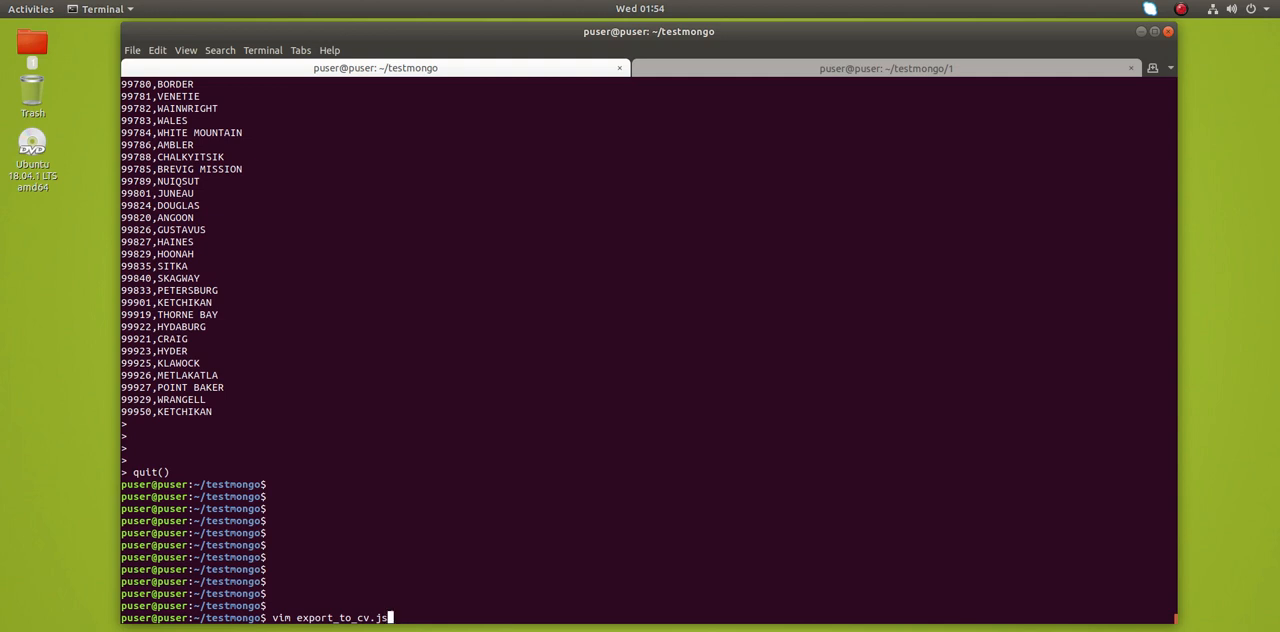
key("Return")
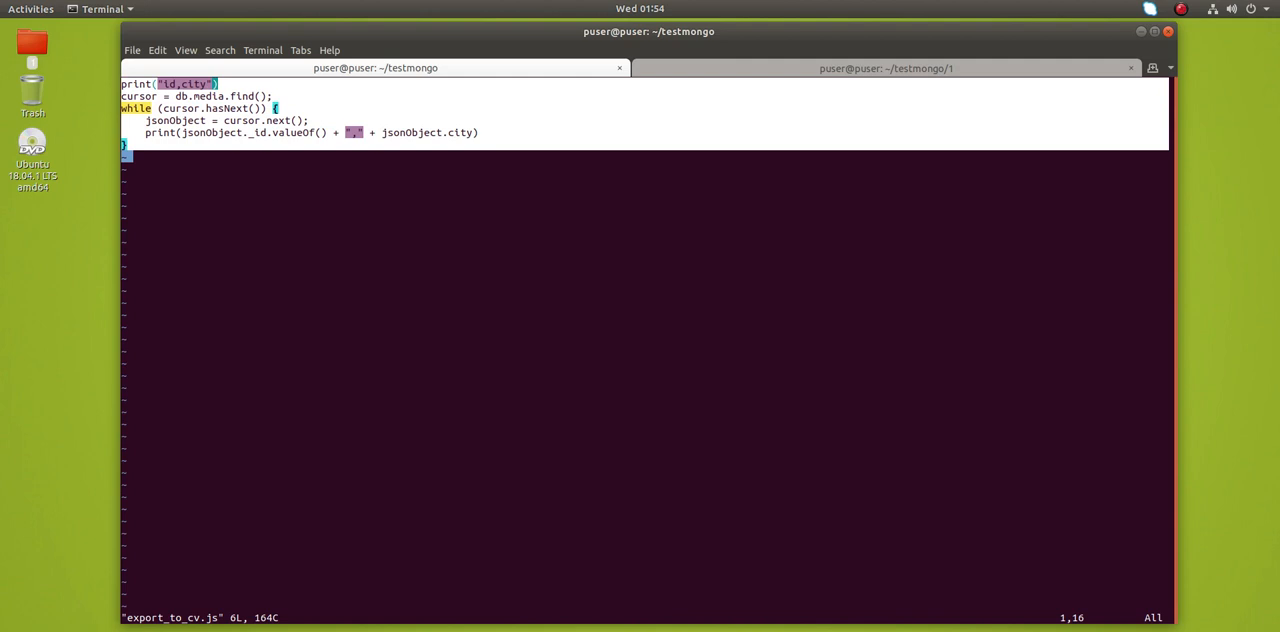
key("Left")
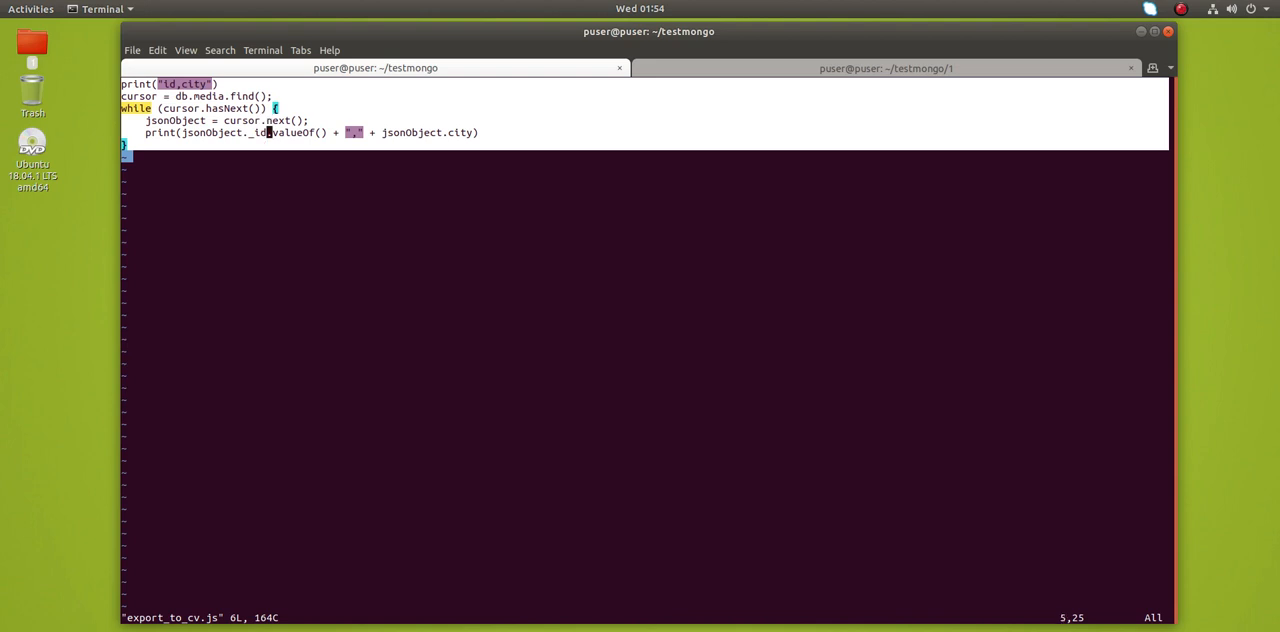
key("Right")
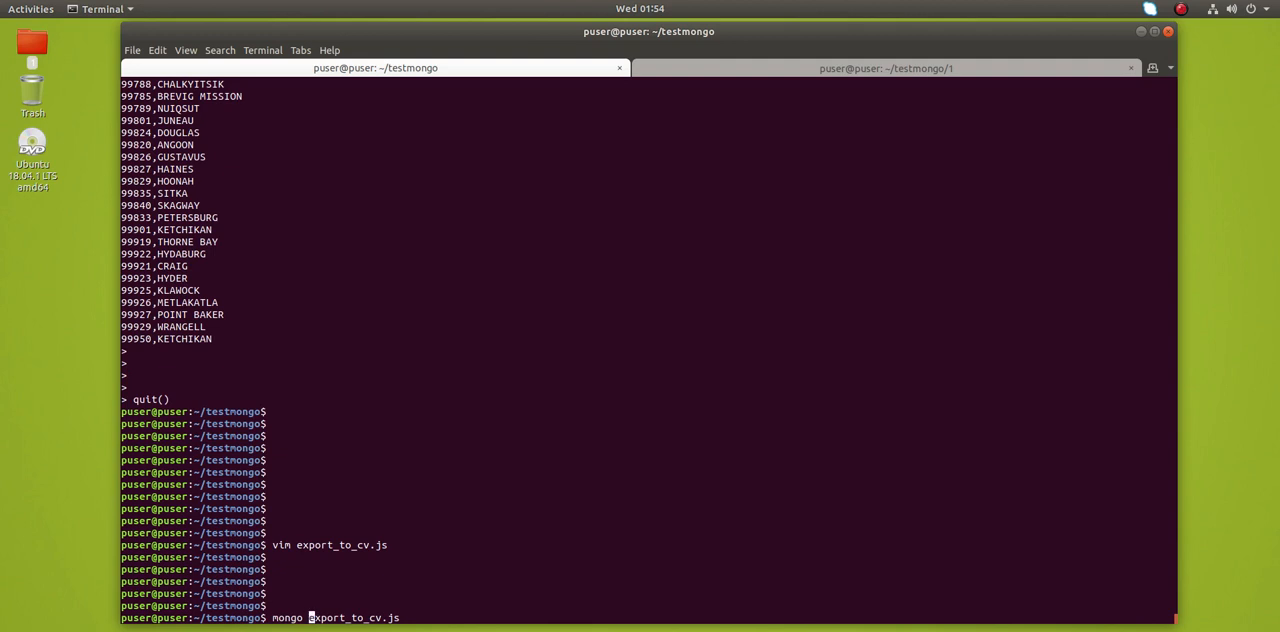
- Run the export_to_cv.js script with mongo against the mediadb database
key("Return")
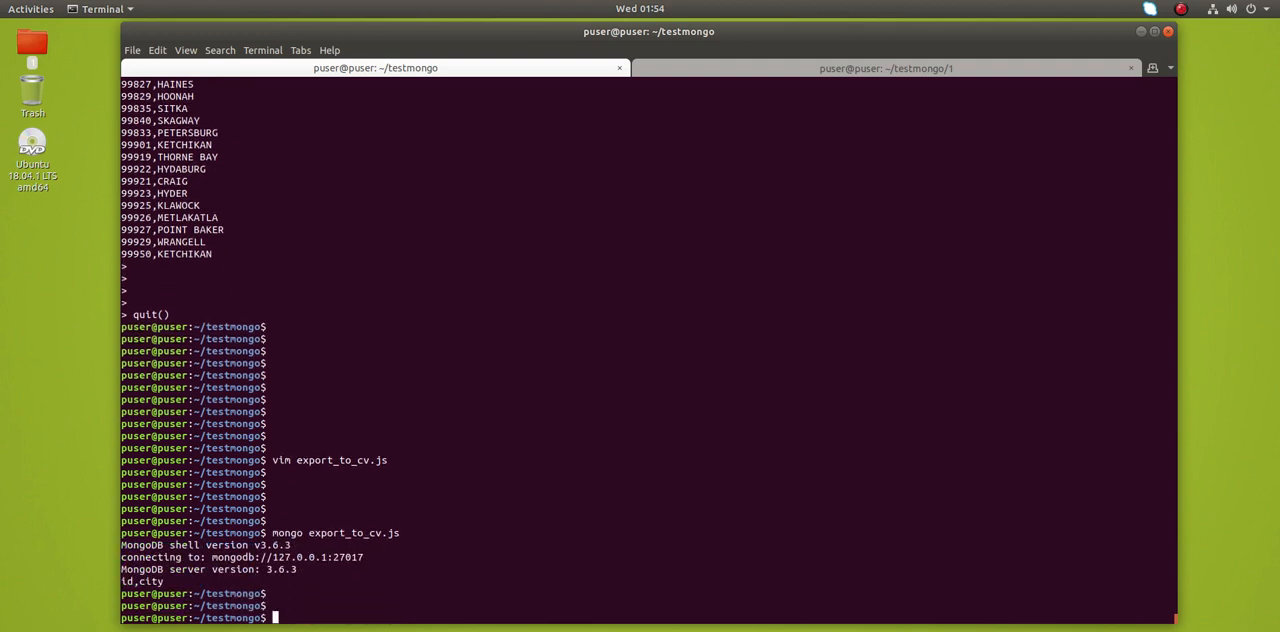
scroll("down", 3)
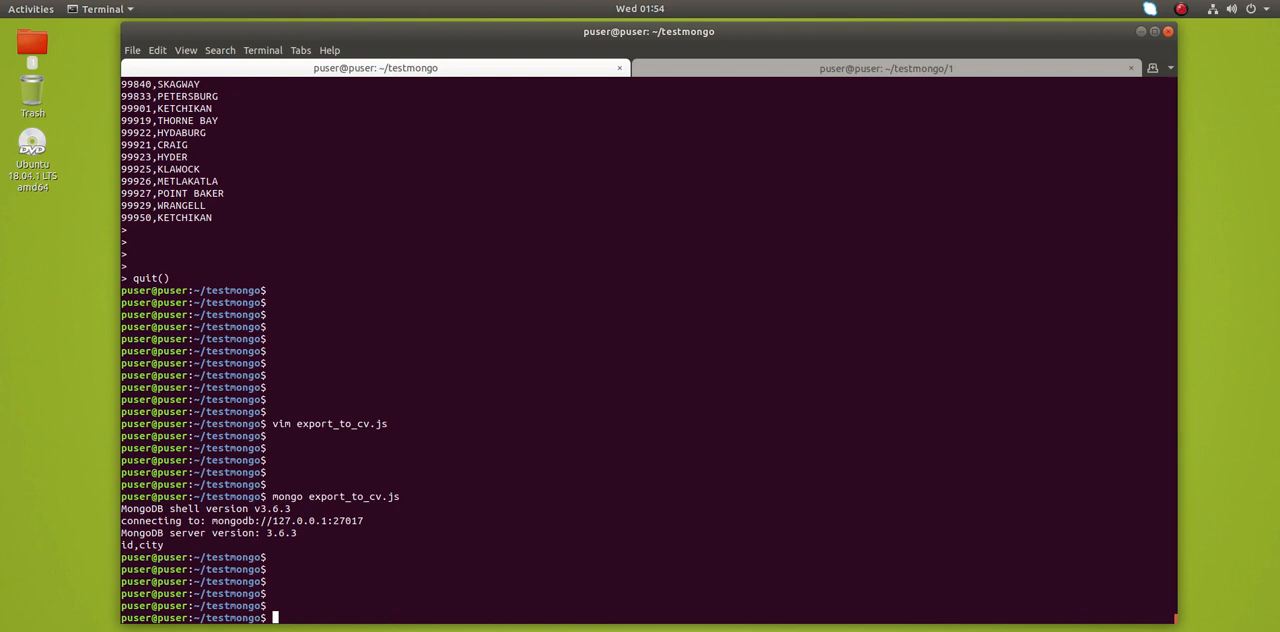
type("mongo export_to_cv.js")
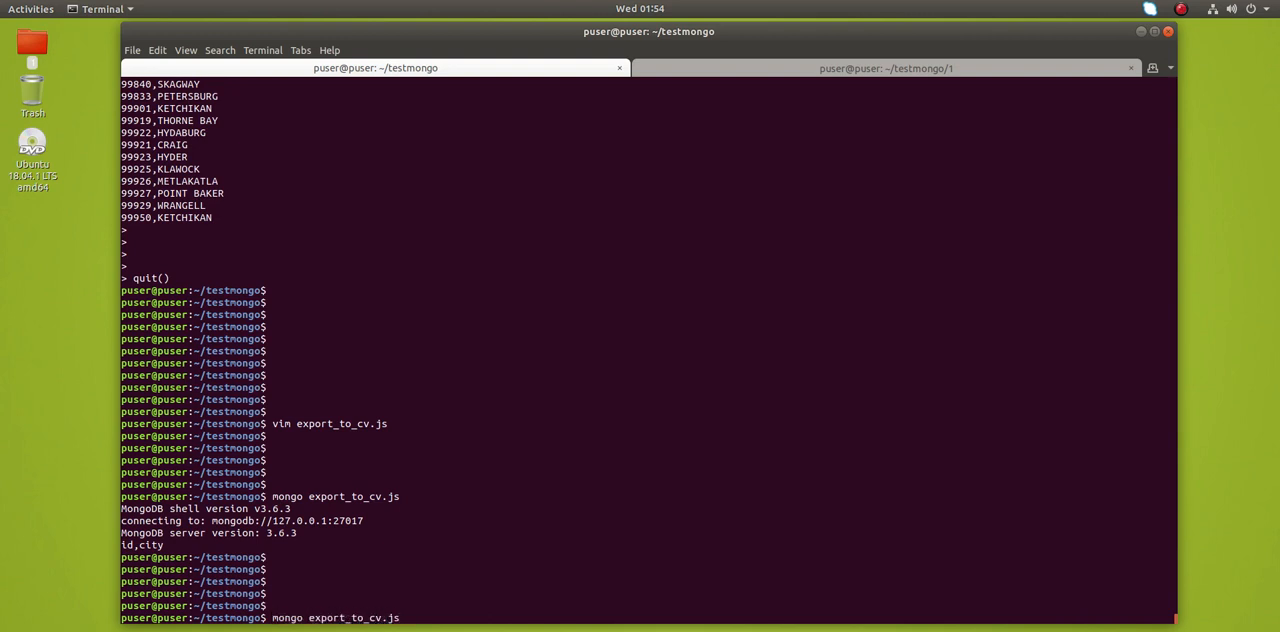
type("mediadb")
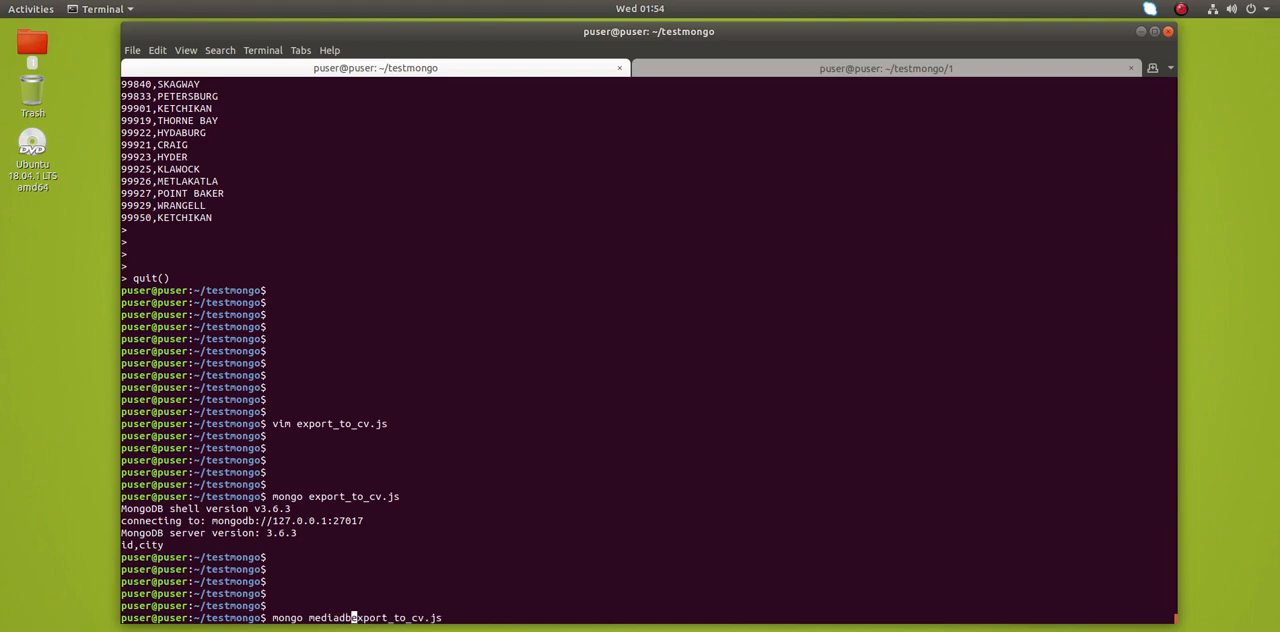
key("Return")
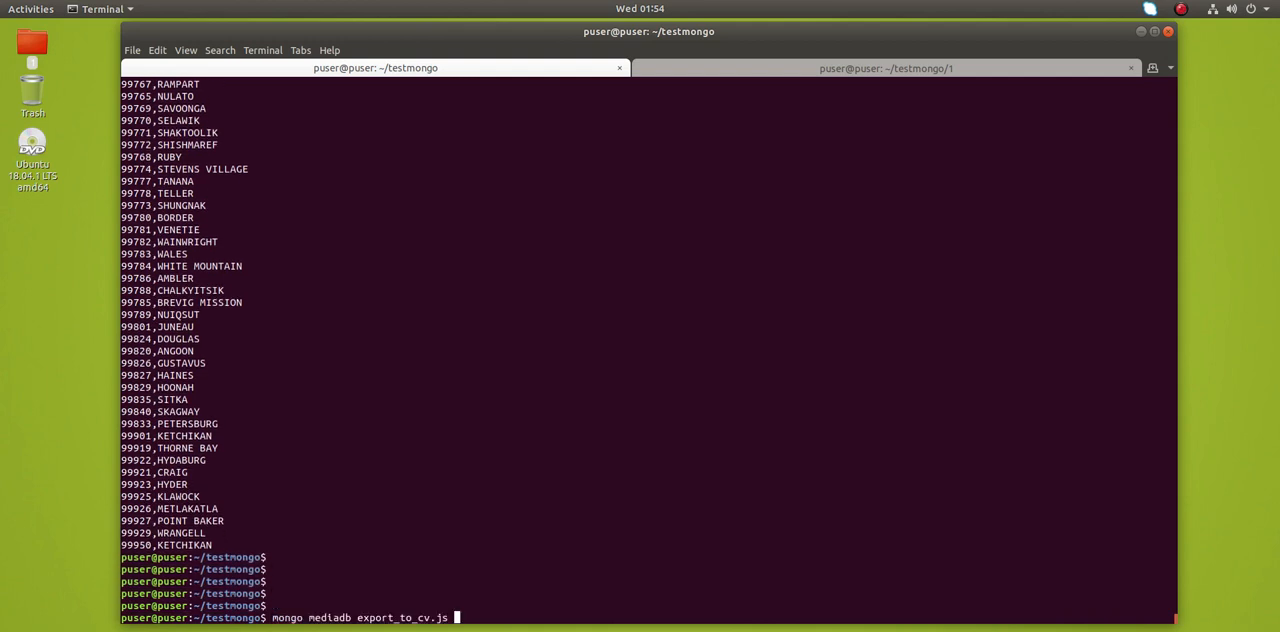
- Rerun the export redirecting its id,city output into myfile.csv
type("> my")
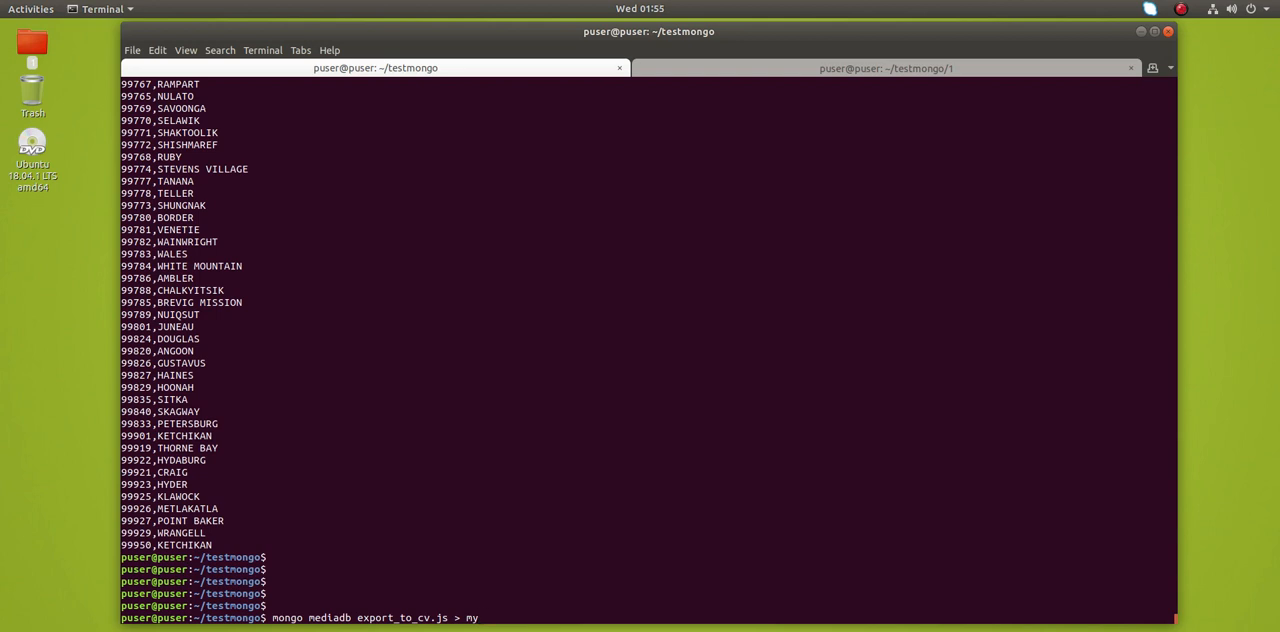
type("file.c")
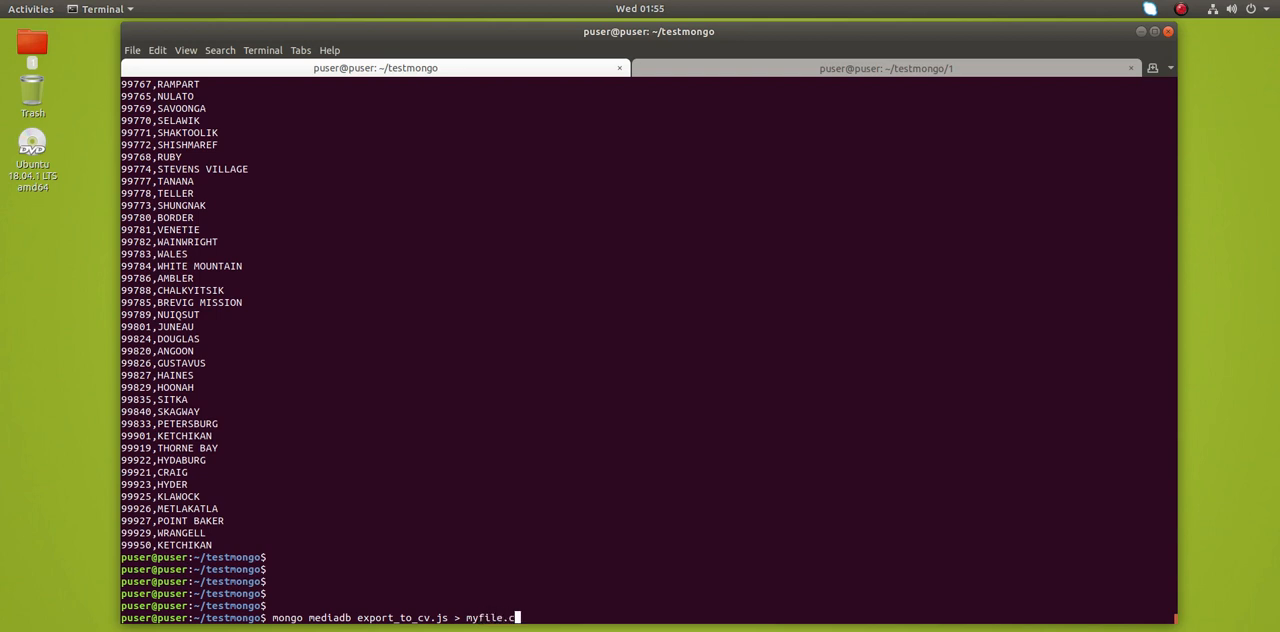
type("sv")
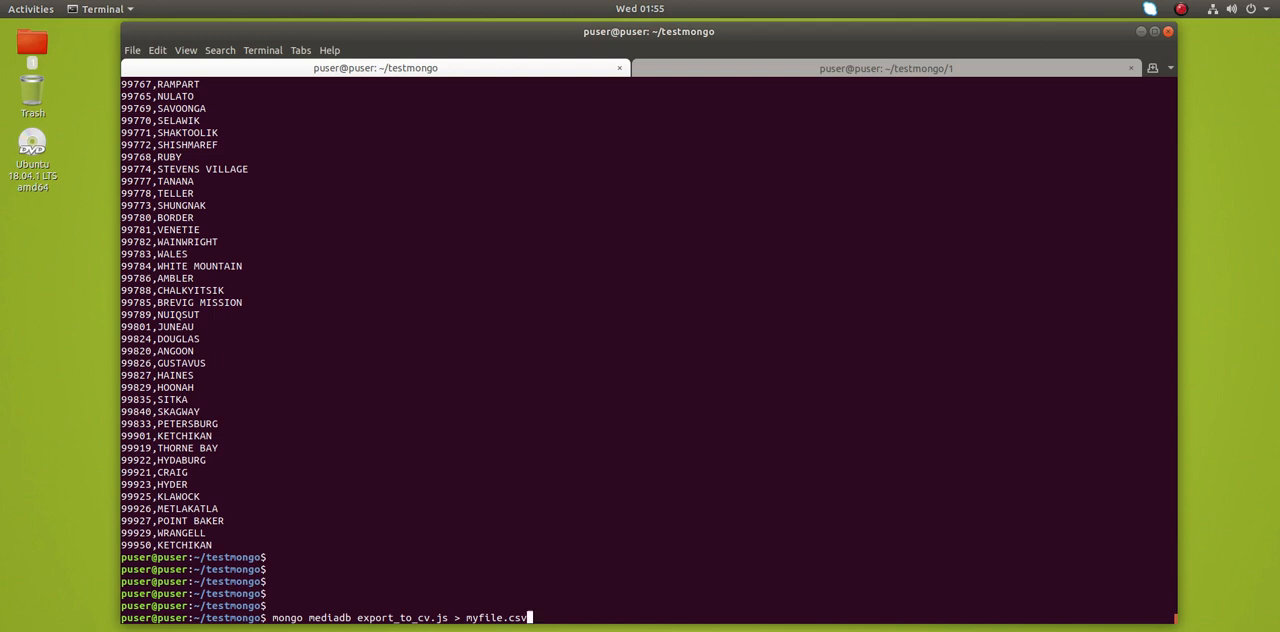
key("Return")
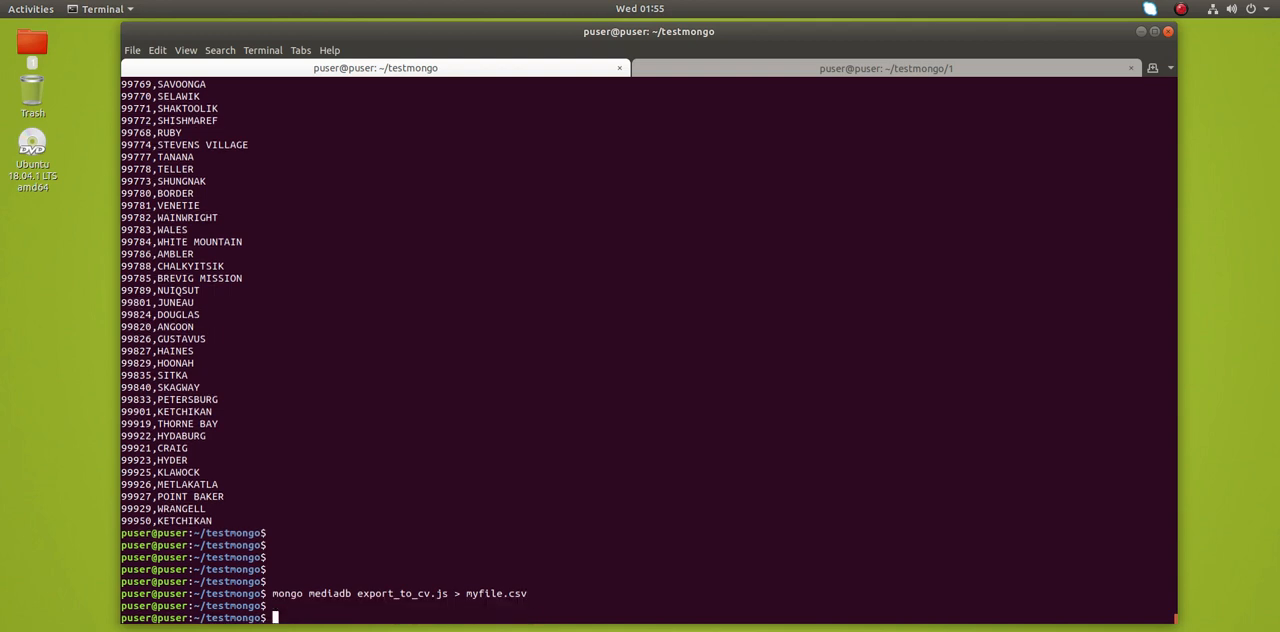
type("vim m")
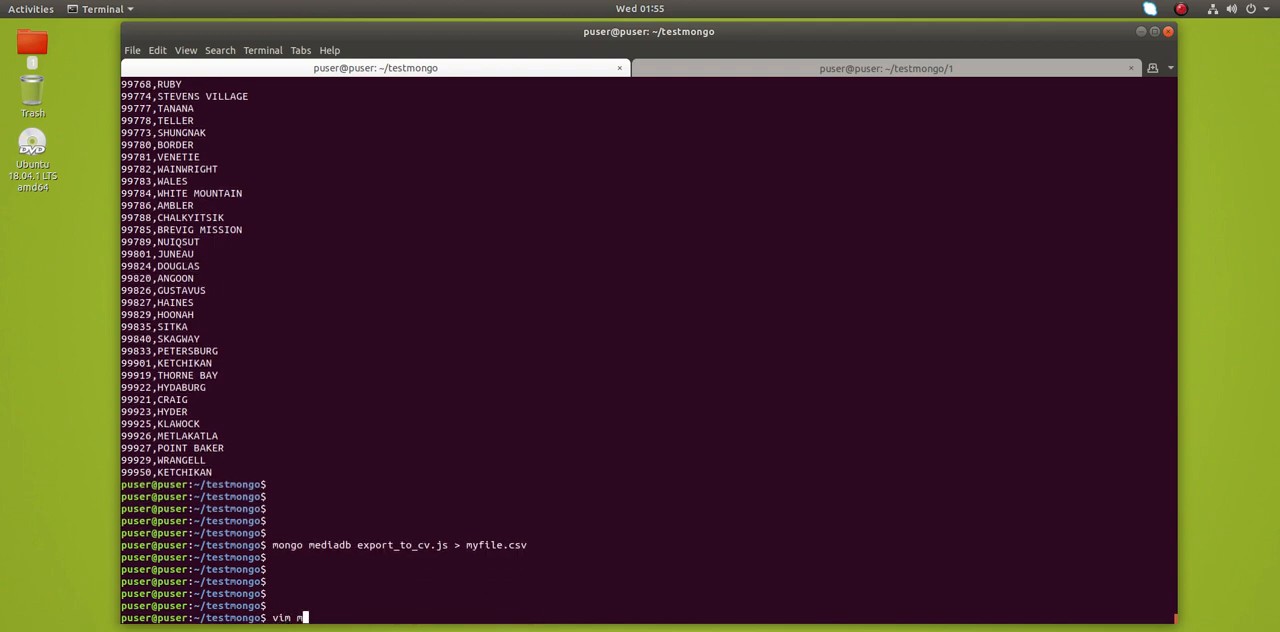
key("Return")
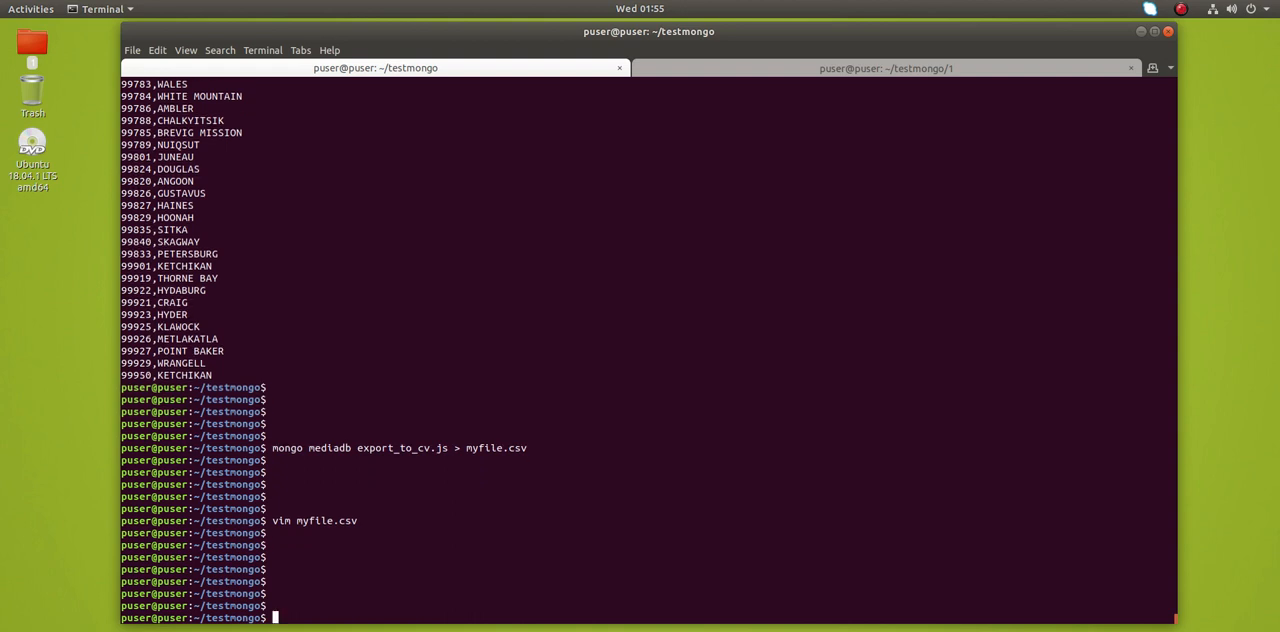
scroll("down", 3)
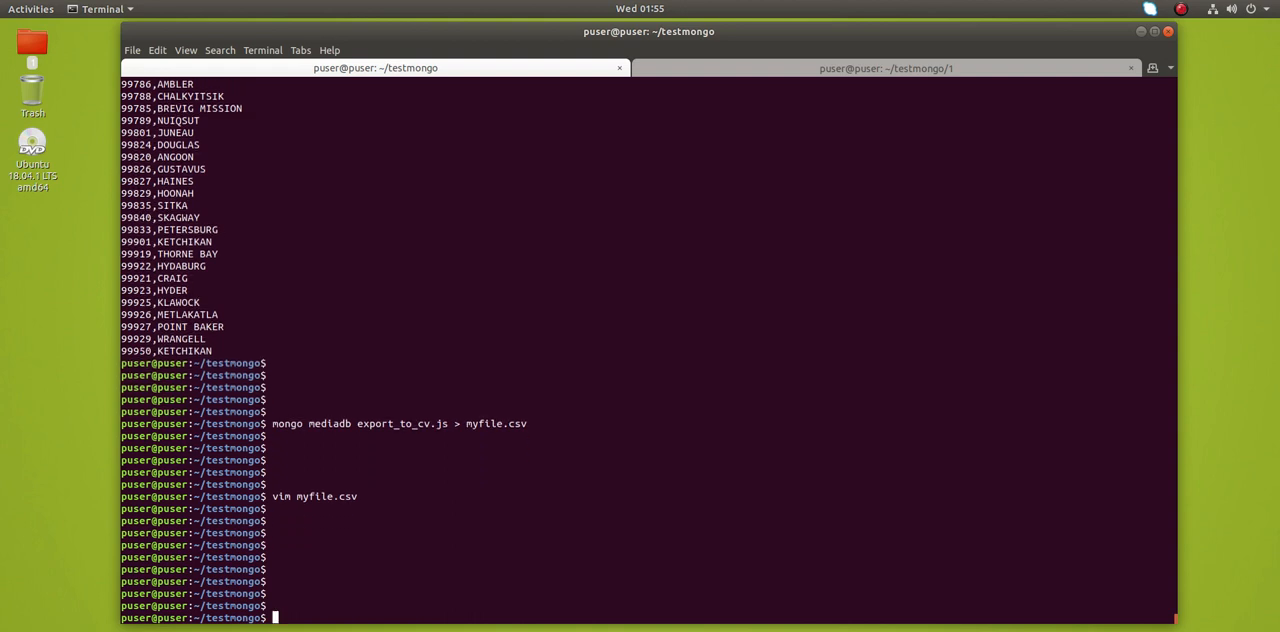